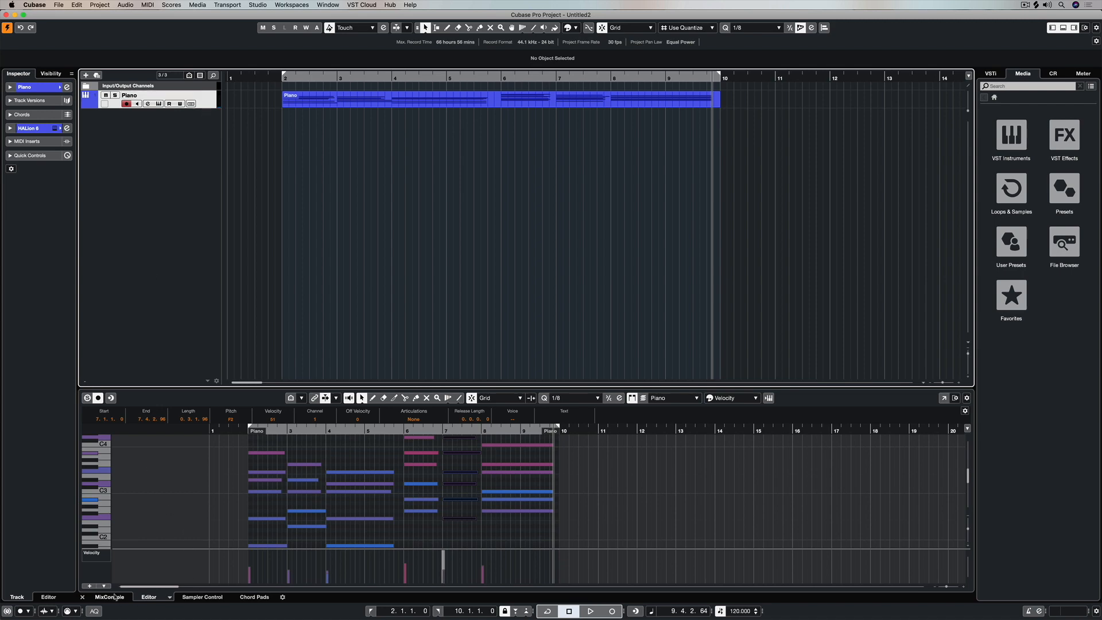
Show the Editor tab in the Inspector and collapse the Chord Editing section
{"action": "left_click", "coordinate": [436, 100]}
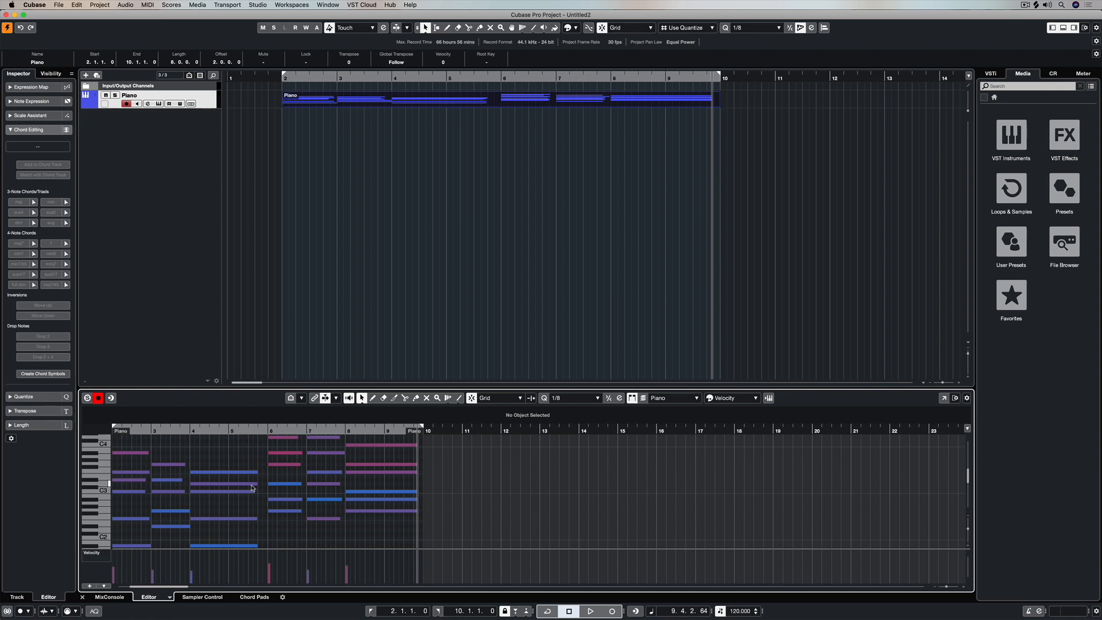
{"action": "left_click", "coordinate": [29, 129]}
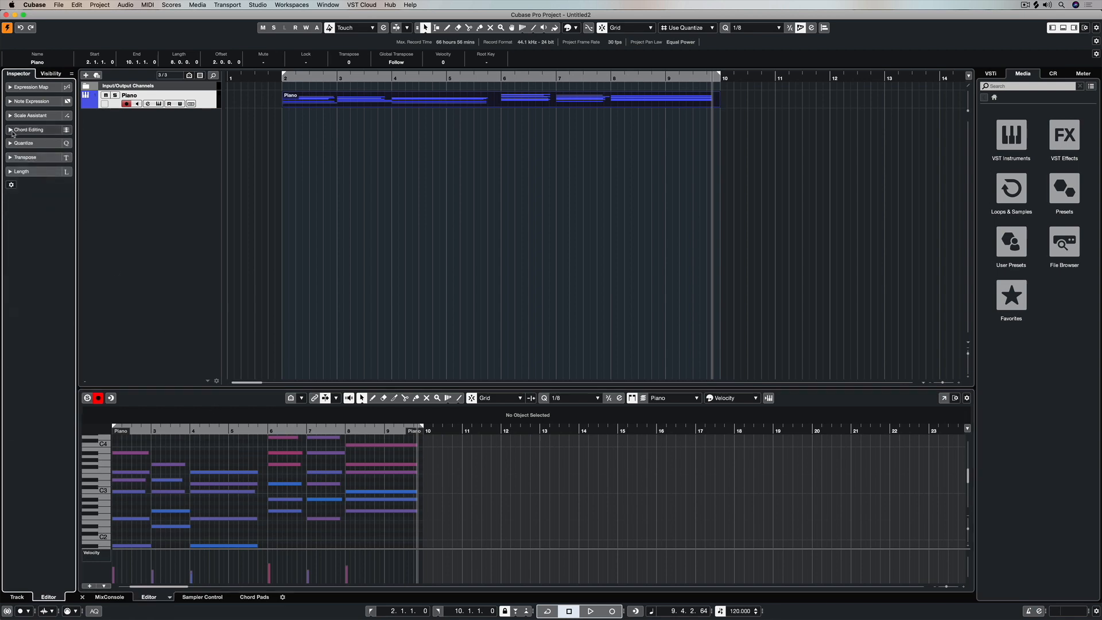
Expand Chord Editing again so it reads the opening chord as Cmin11/Bb
{"action": "left_click", "coordinate": [28, 131]}
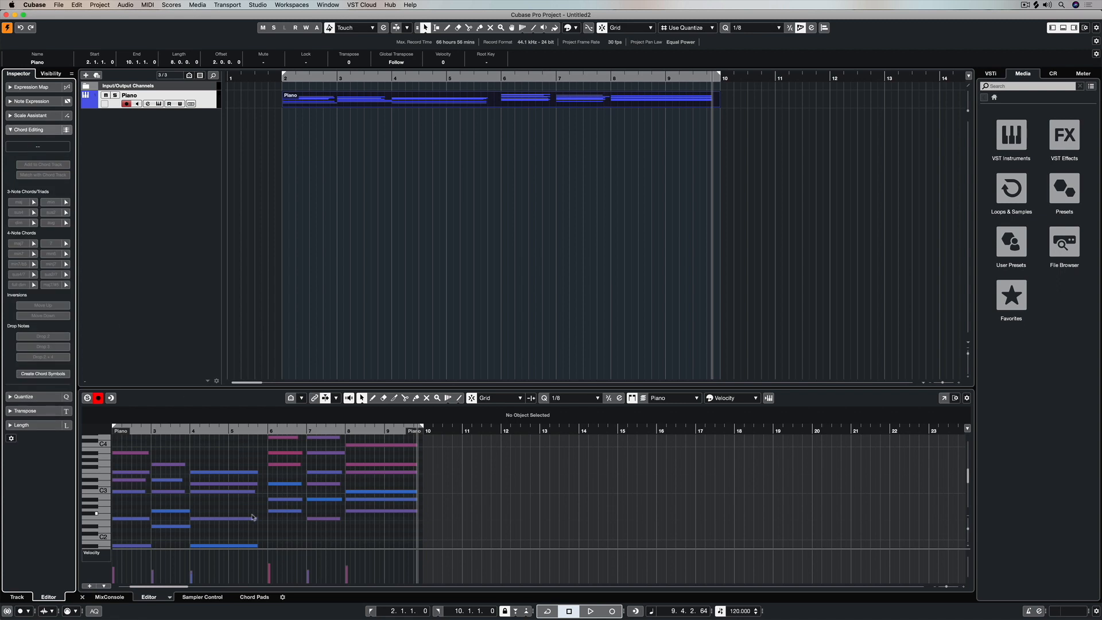
{"action": "scroll", "scroll_direction": "down", "scroll_amount": 3}
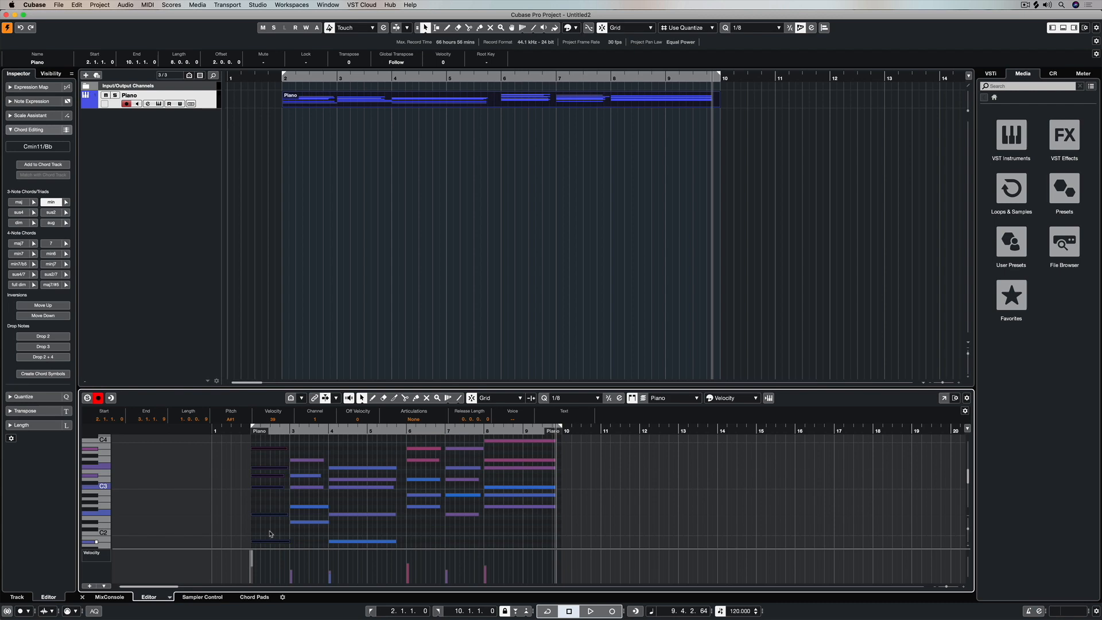
{"action": "mouse_move", "coordinate": [38, 147]}
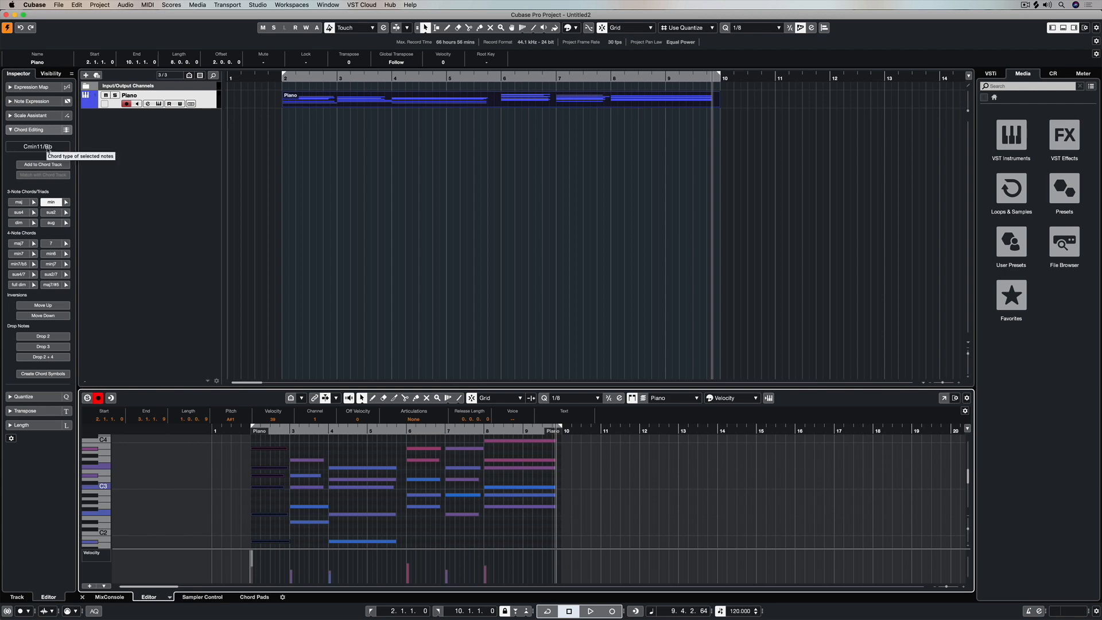
{"action": "mouse_move", "coordinate": [266, 378]}
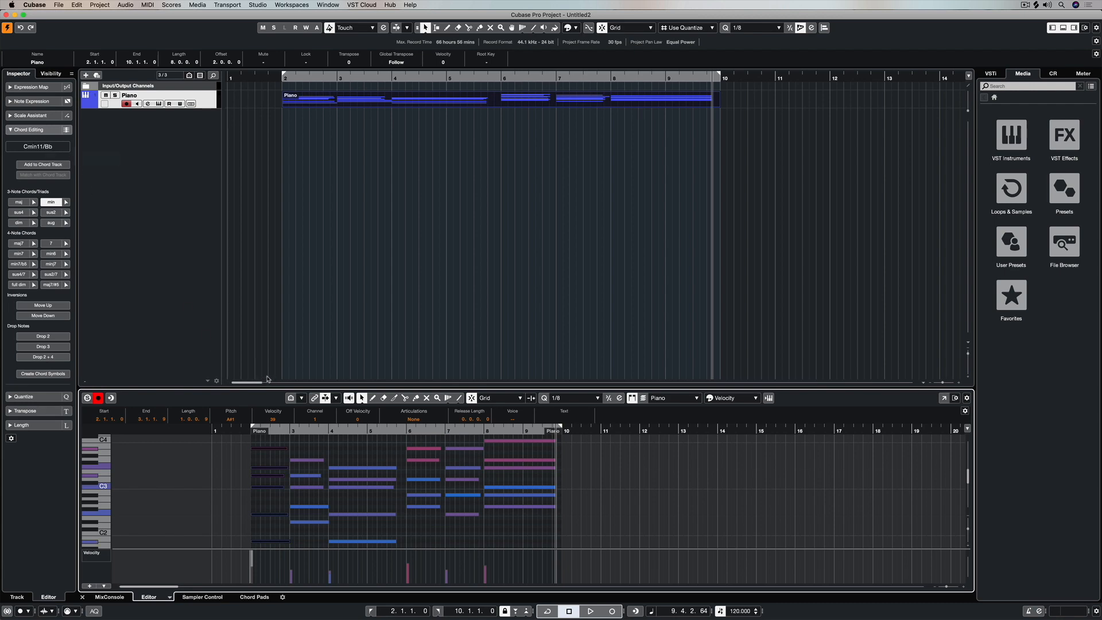
{"action": "mouse_move", "coordinate": [19, 201]}
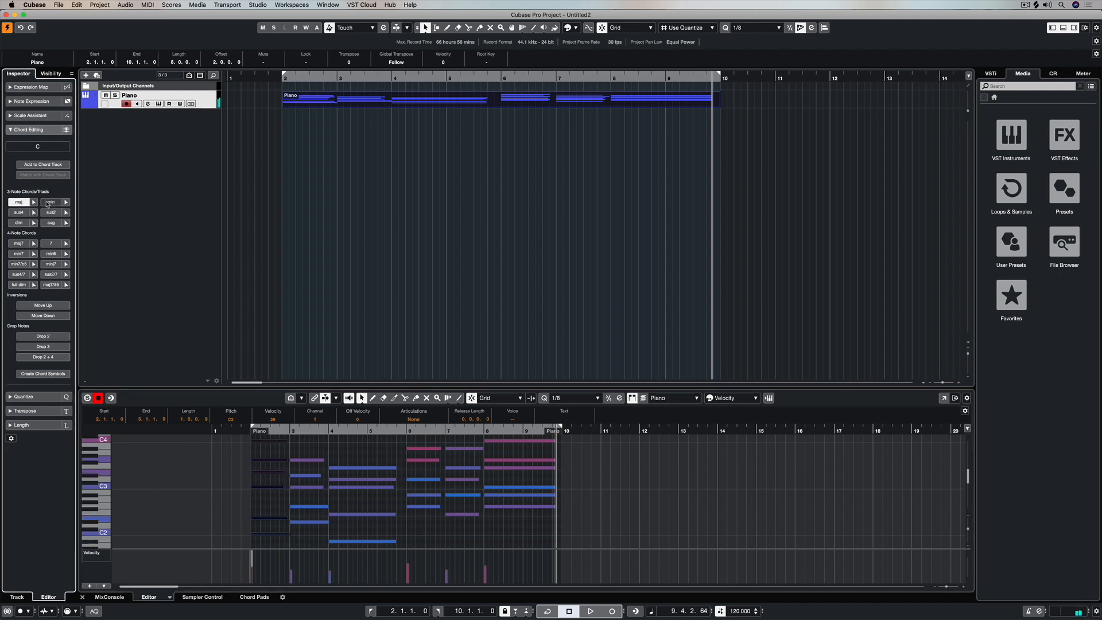
Select all notes of the first chord in the Key Editor
{"action": "left_click", "coordinate": [49, 202]}
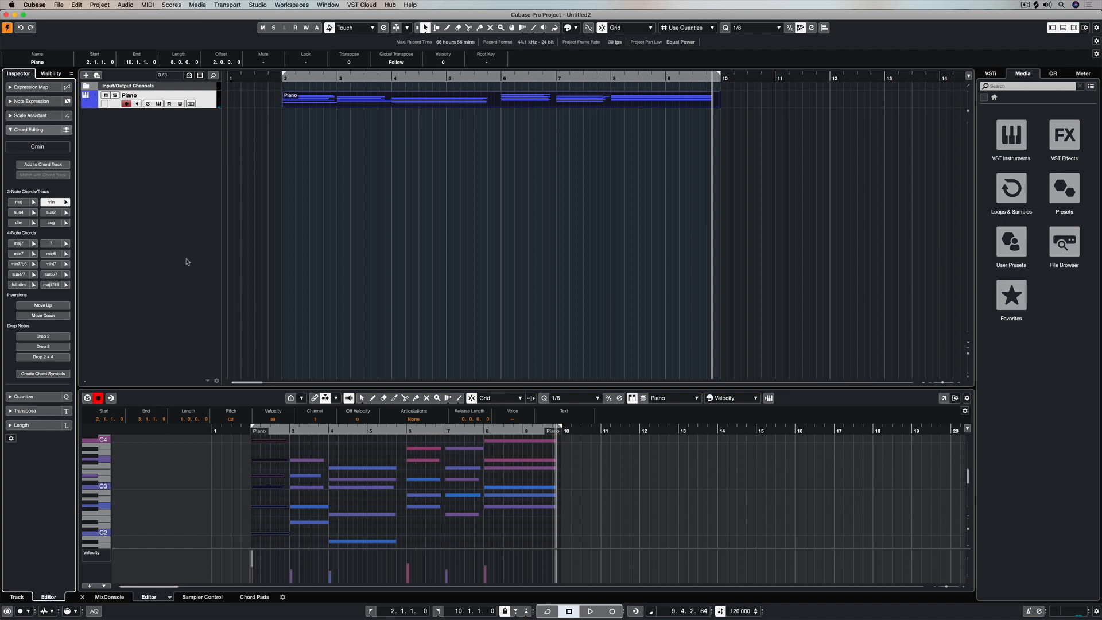
{"action": "left_click", "coordinate": [589, 611]}
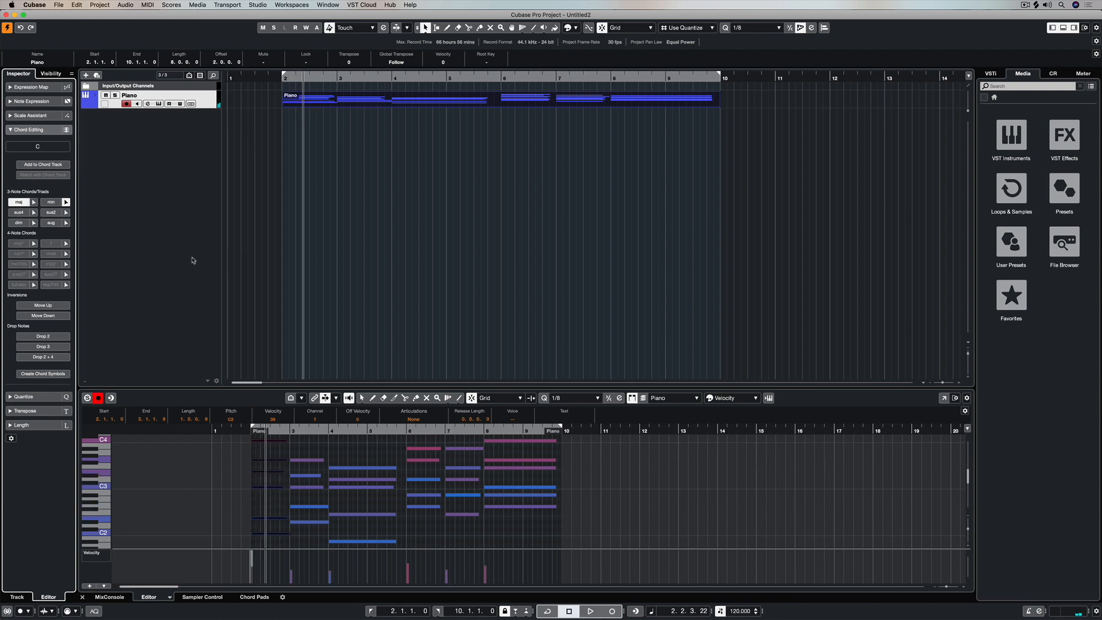
{"action": "left_click", "coordinate": [589, 611]}
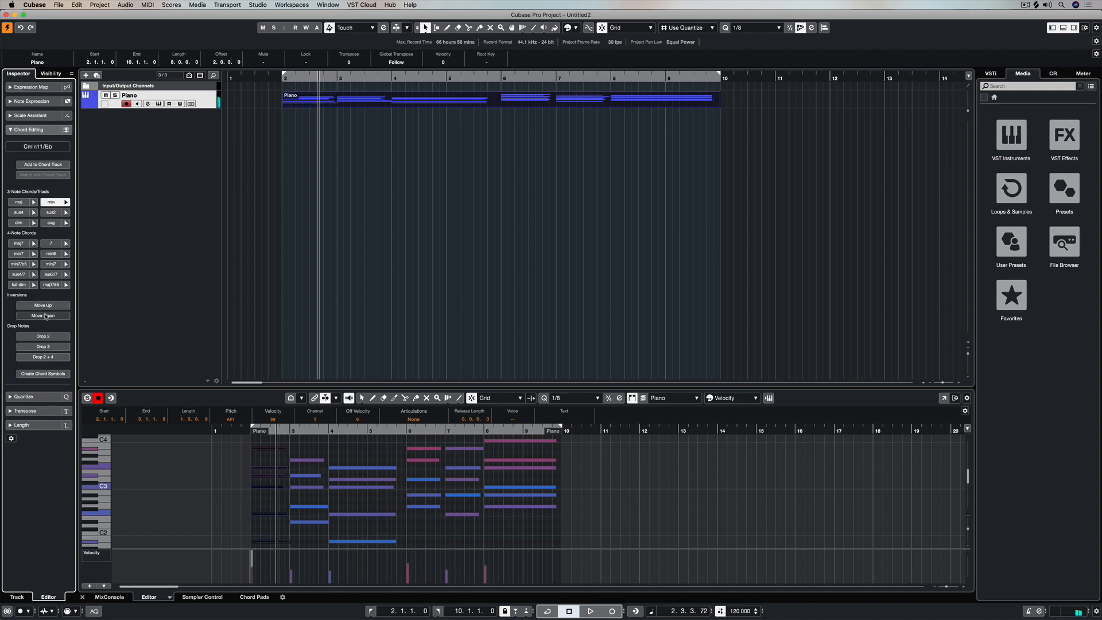
Invert the first chord up, move it back down, and show the Length tools
{"action": "left_click", "coordinate": [42, 305]}
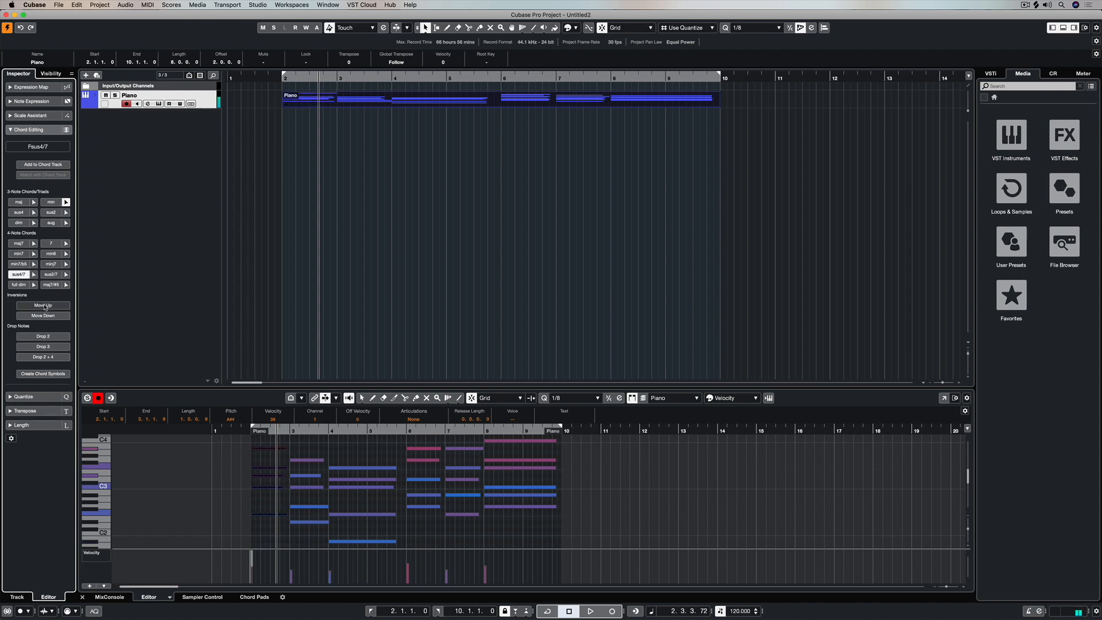
{"action": "left_click", "coordinate": [42, 305]}
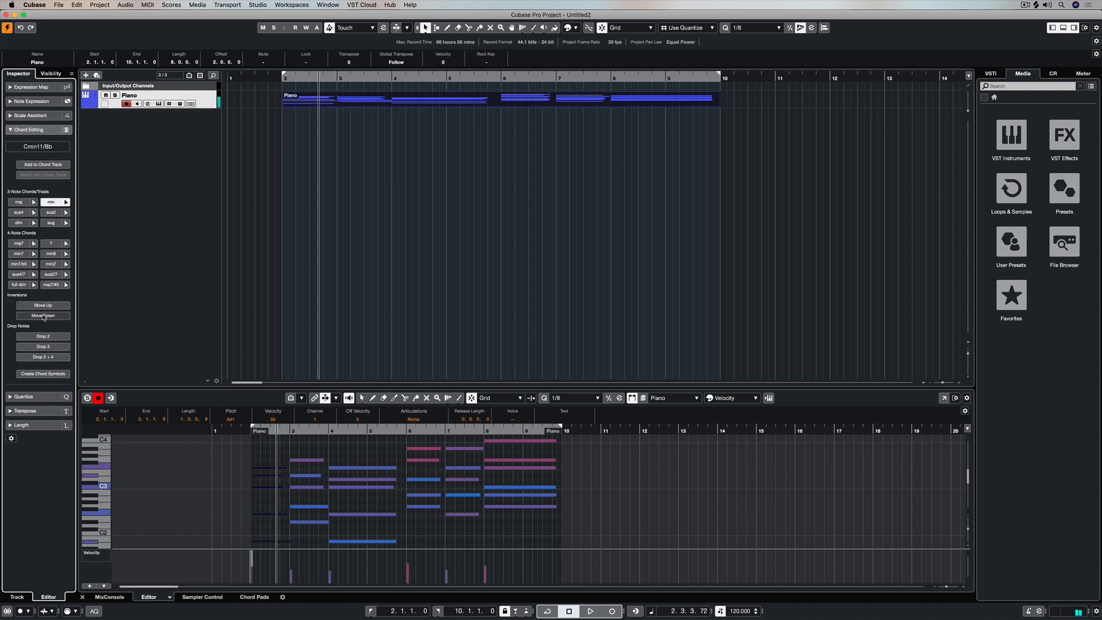
{"action": "left_click", "coordinate": [42, 305]}
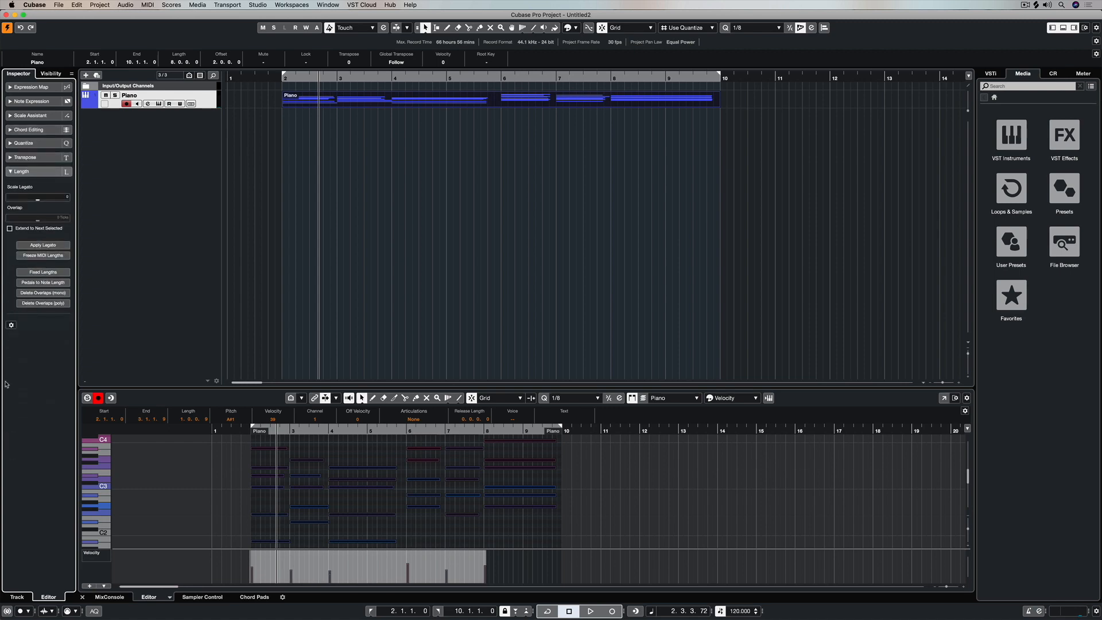
{"action": "mouse_move", "coordinate": [42, 245]}
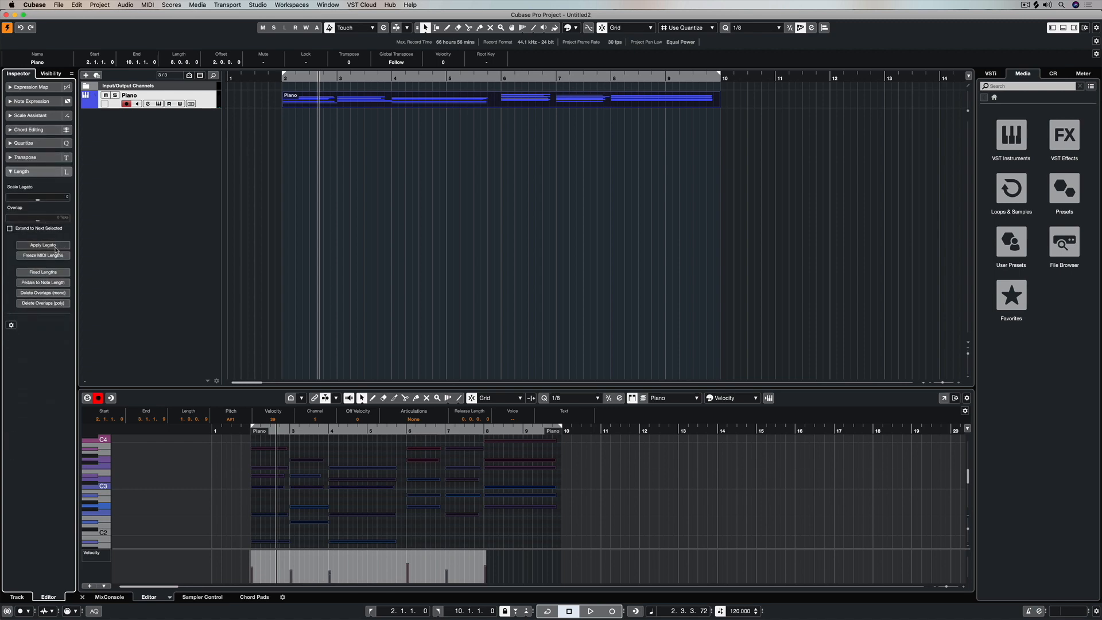
Apply Legato to extend every piano note into the next one
{"action": "left_click", "coordinate": [41, 245]}
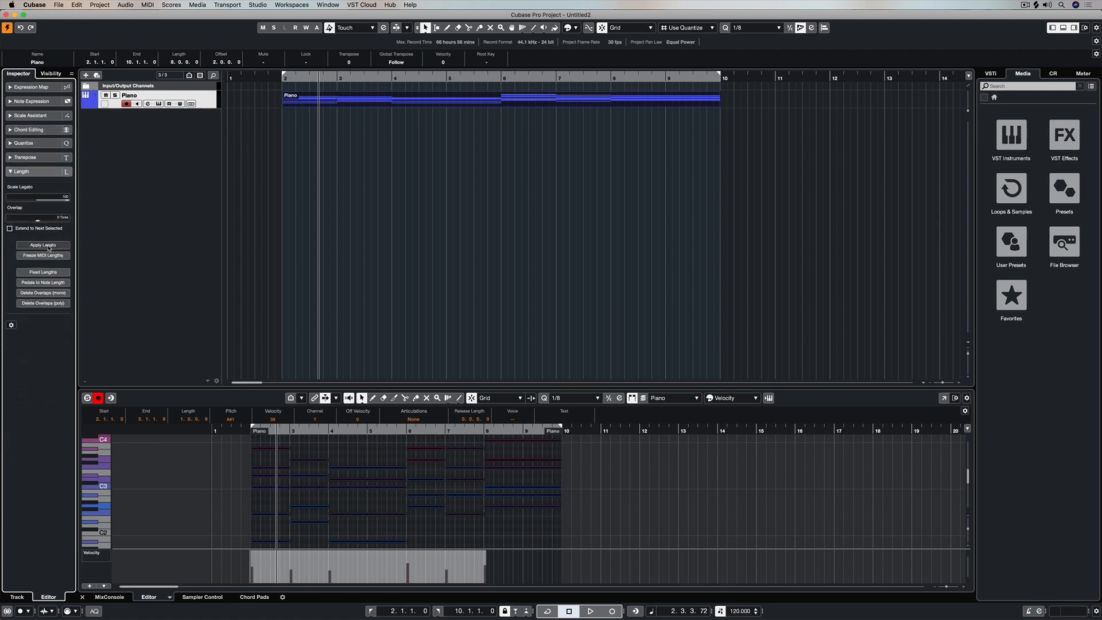
{"action": "left_click", "coordinate": [589, 610]}
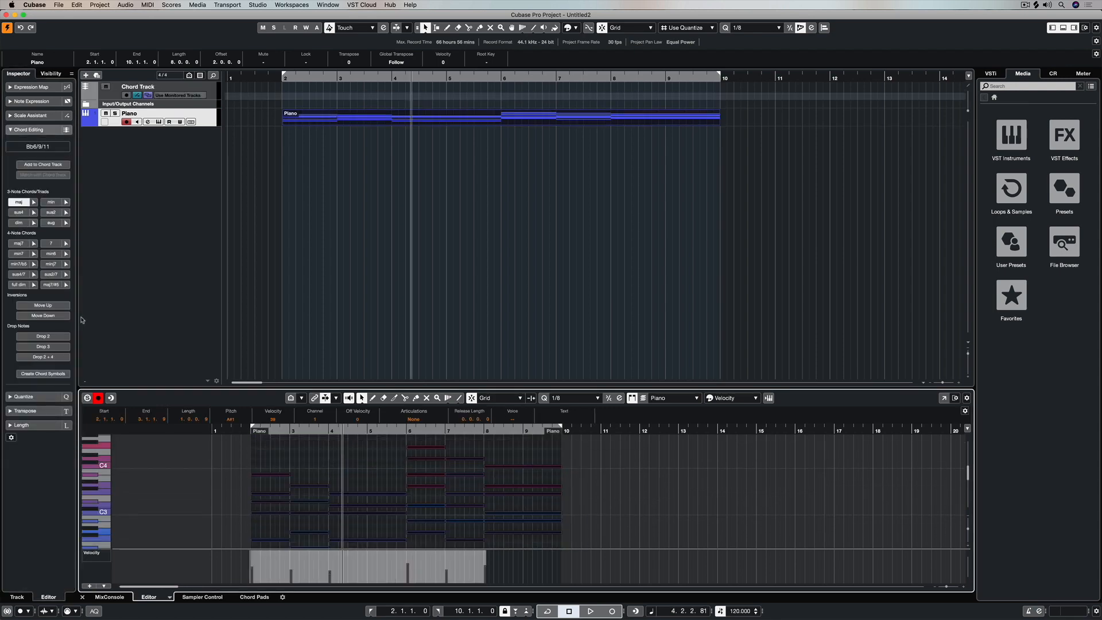
Create chord symbols from the piano notes, such as Cmin11/Bb, Bb9 and Gmin7
{"action": "left_click", "coordinate": [42, 373]}
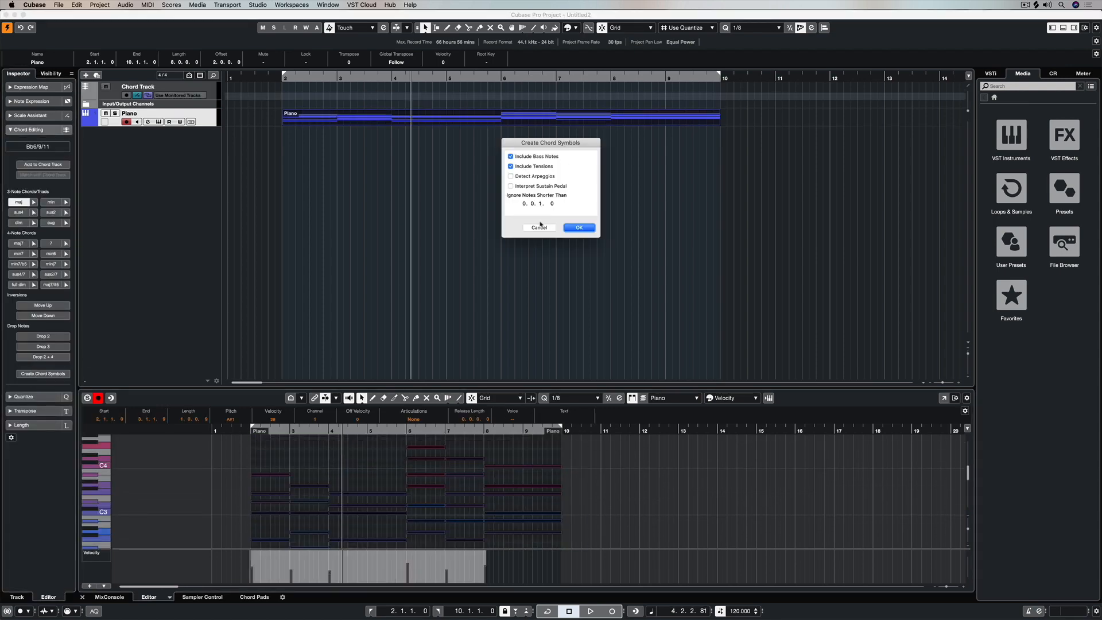
{"action": "left_click", "coordinate": [578, 227]}
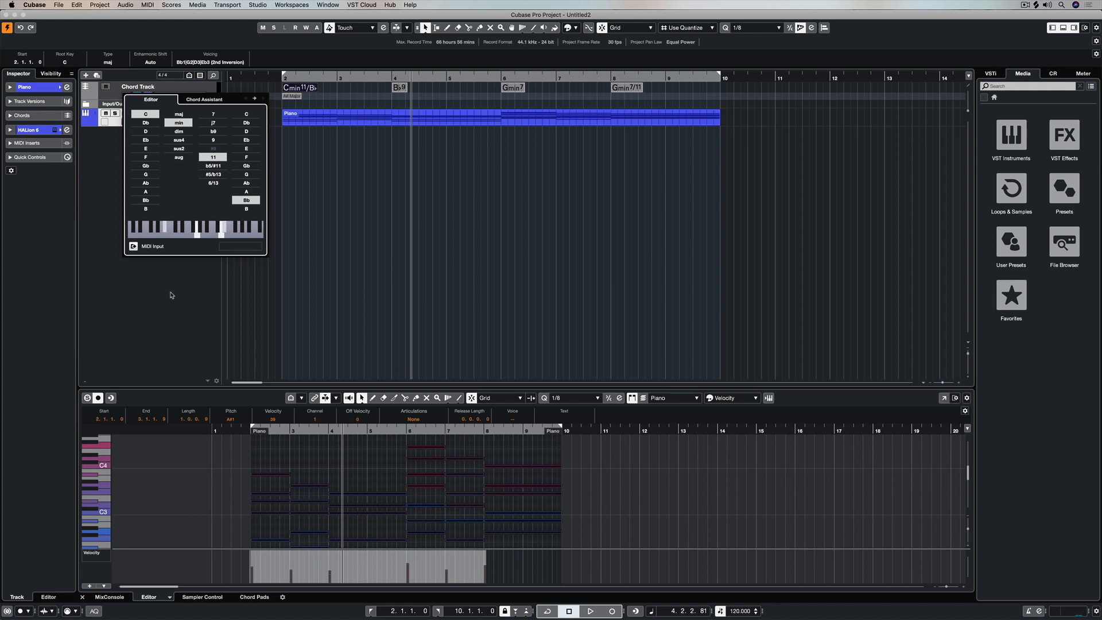
Change the first chord symbol to Cmaj7/#11 with maj, j7, #11 and bass C
{"action": "left_click", "coordinate": [213, 123]}
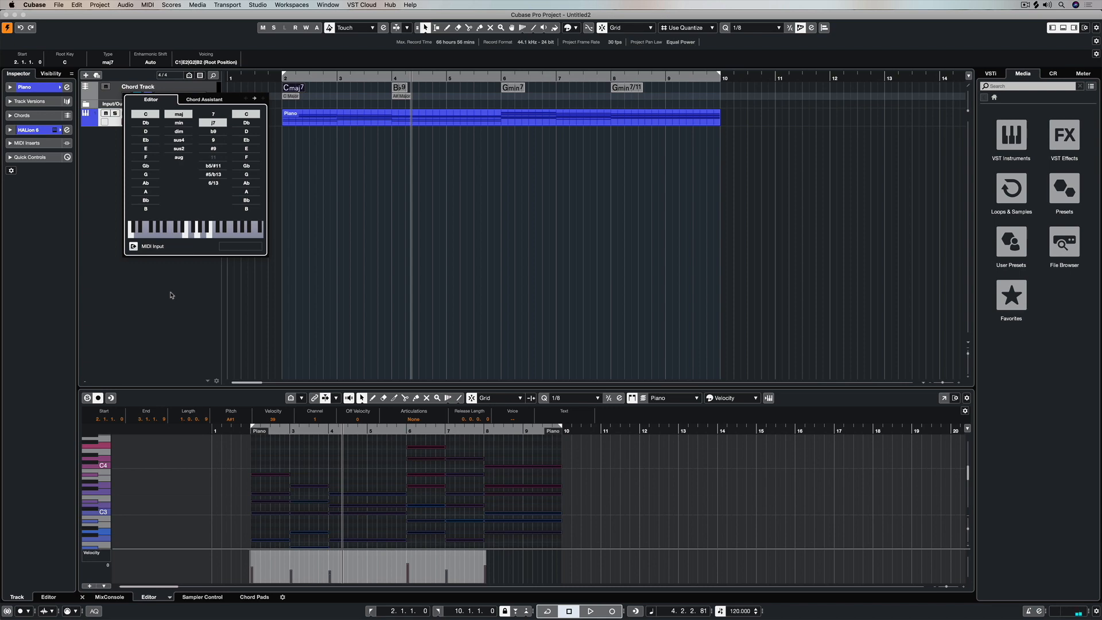
{"action": "left_click", "coordinate": [145, 173]}
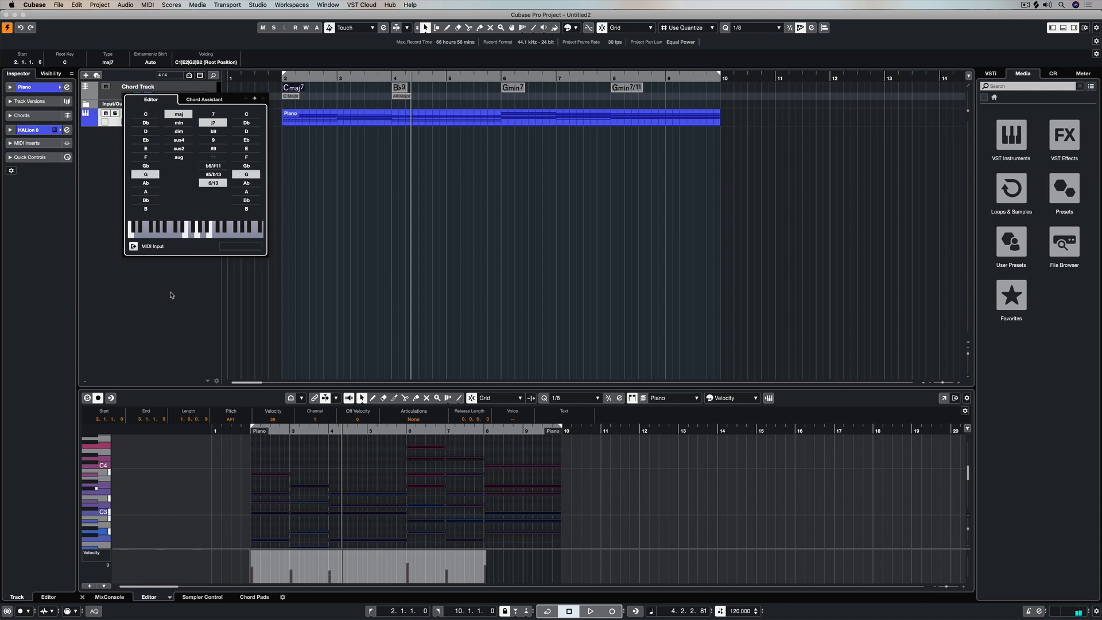
{"action": "left_click", "coordinate": [213, 165]}
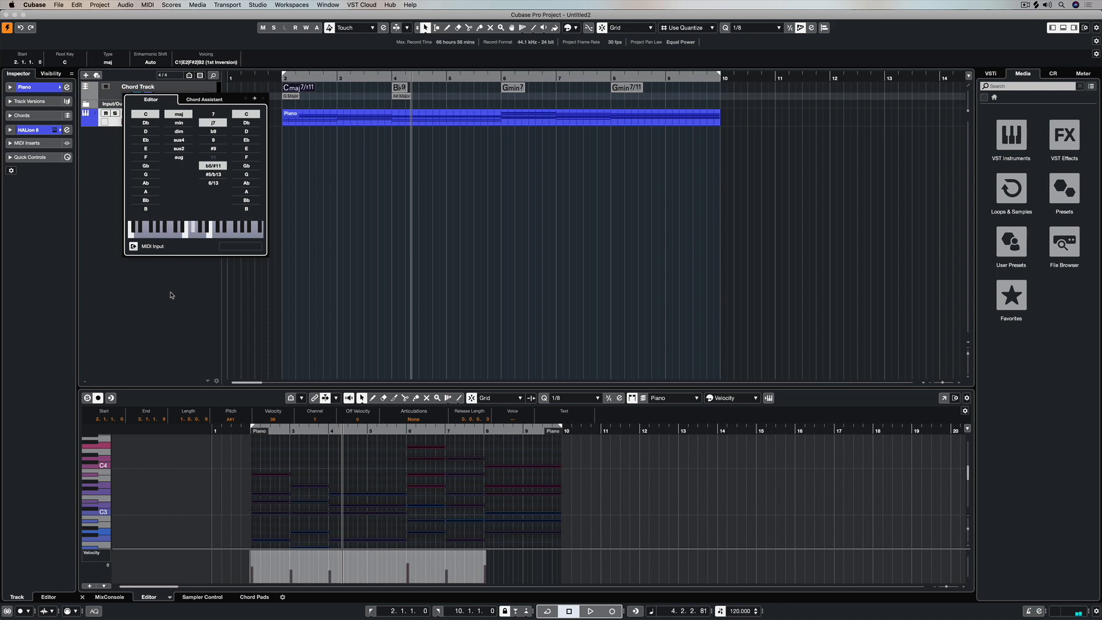
{"action": "left_click", "coordinate": [145, 139]}
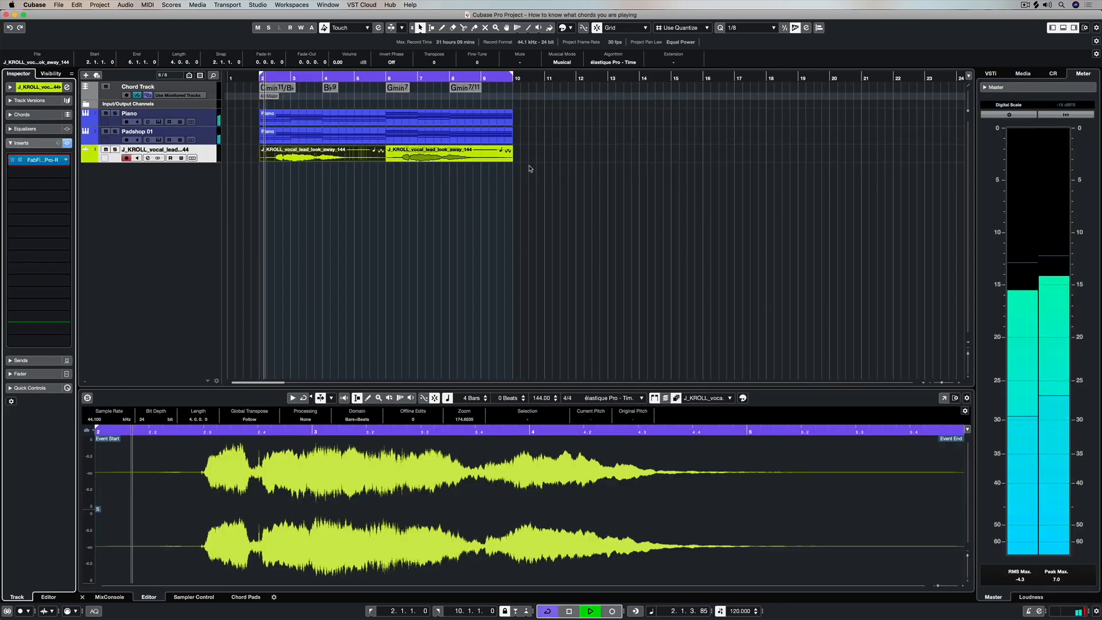
Select the Piano track and open its HALion 6 instrument window
{"action": "left_click", "coordinate": [128, 113]}
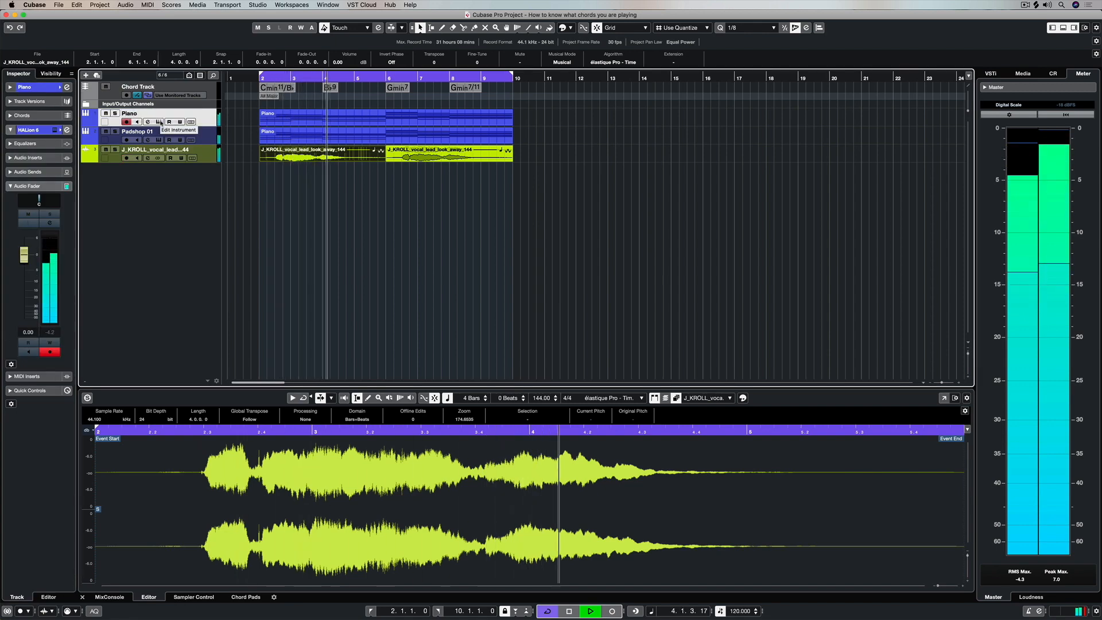
{"action": "left_click", "coordinate": [148, 121]}
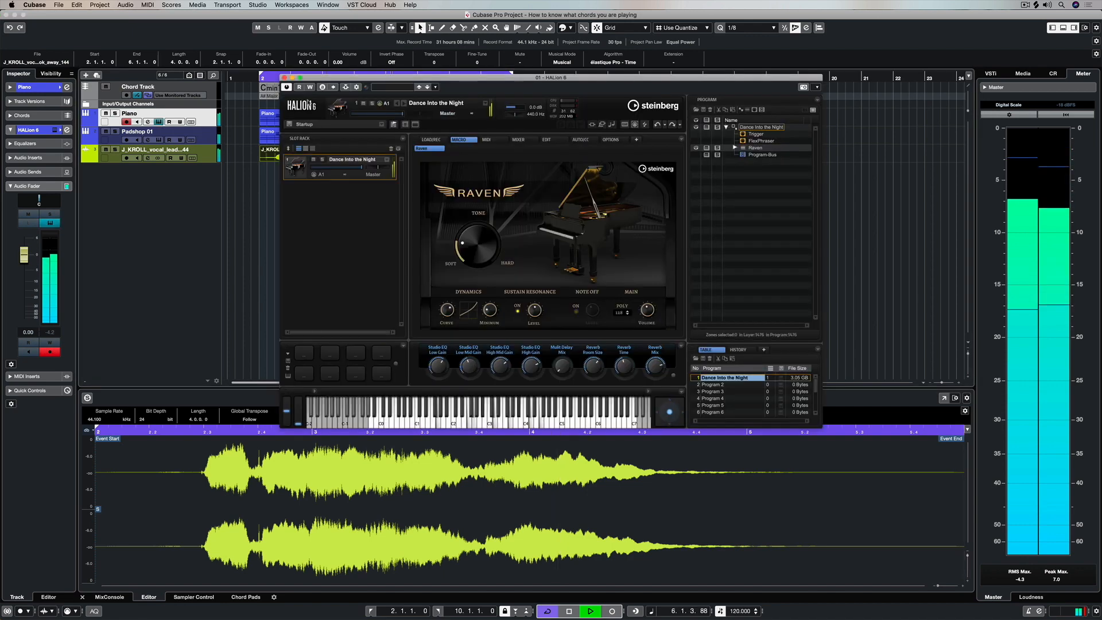